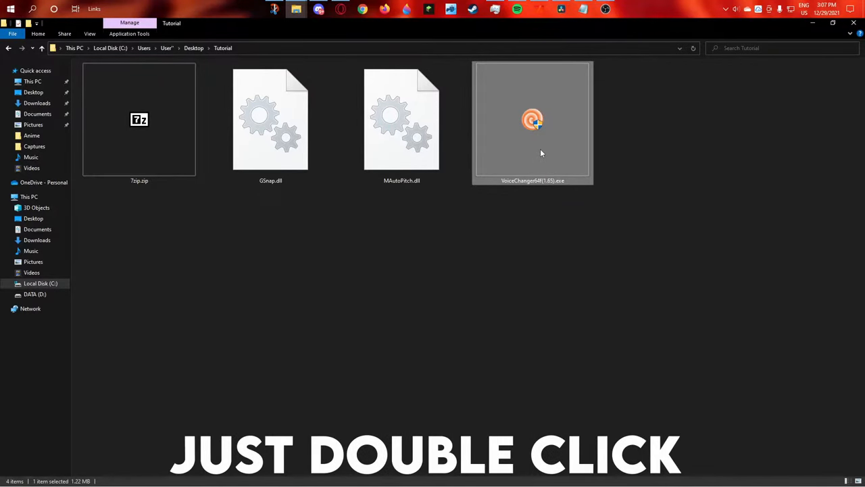
Run the VoiceChanger64f(1.65).exe installer and continue past component selection.
double_click(532, 119)
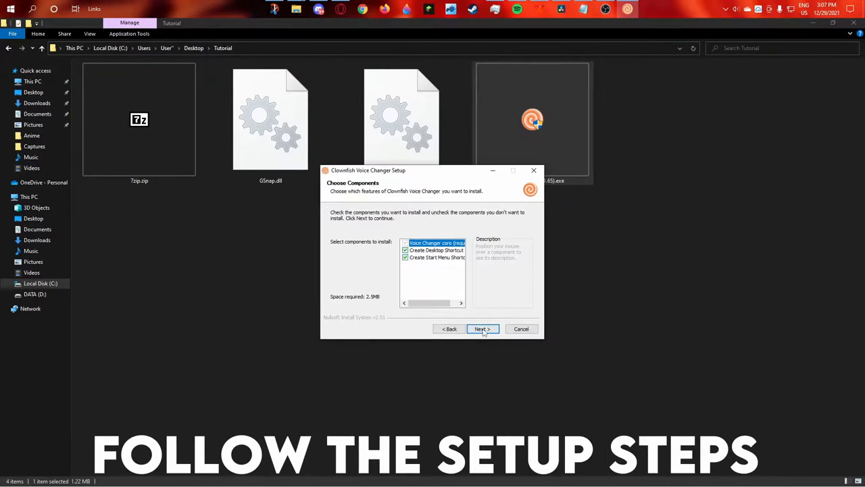
left_click(483, 328)
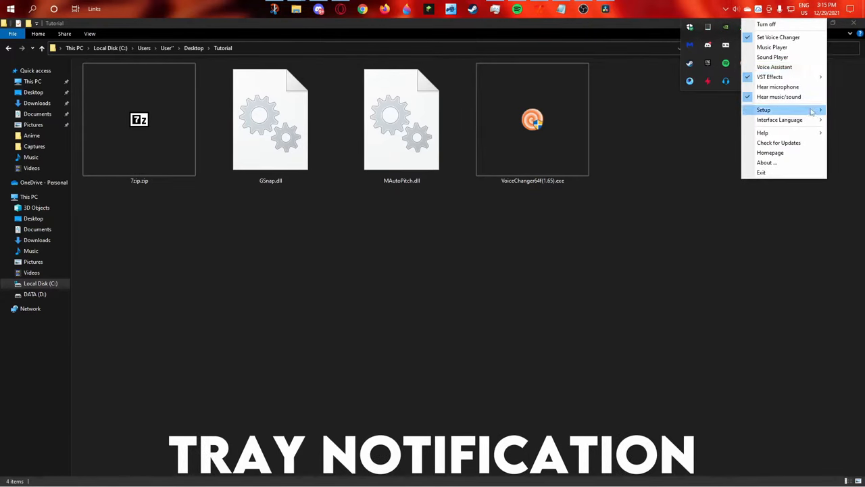
Open Clownfish's Setup options to install it on the microphone.
left_click(763, 110)
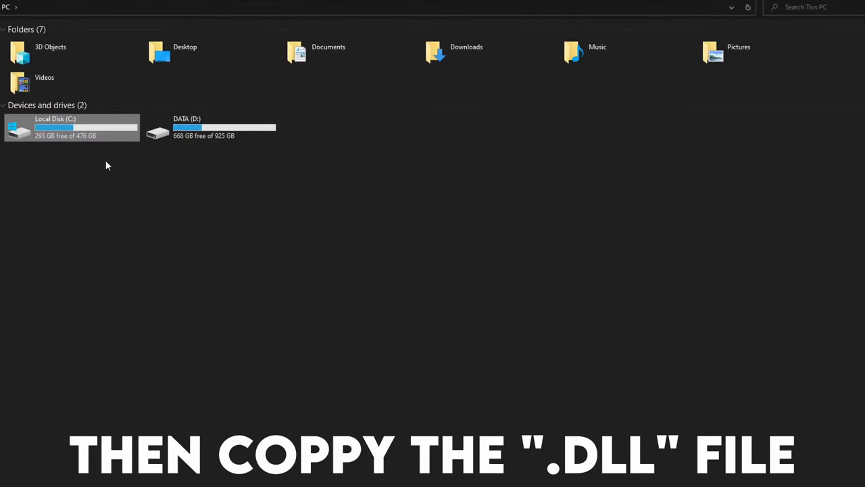
Browse to C:\Program Files (x86)\ClownfishVoiceChanger in File Explorer.
double_click(71, 128)
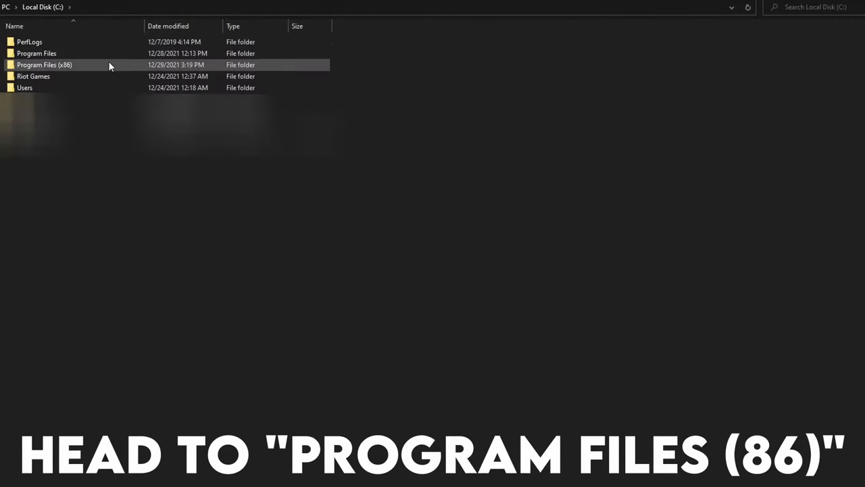
double_click(44, 64)
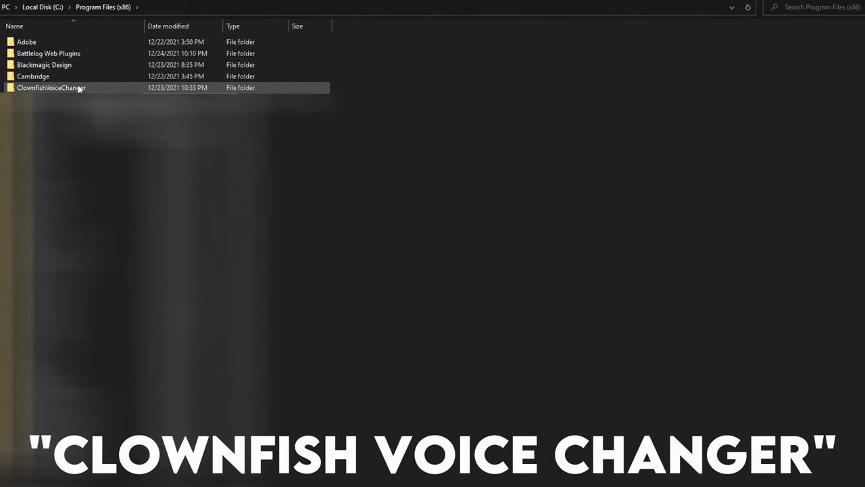
double_click(51, 88)
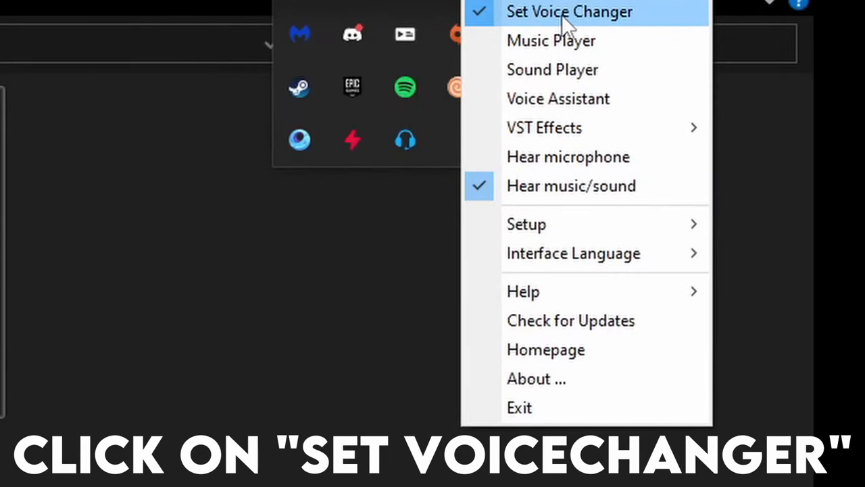
Enable the voice changer and load GSnap.dll as the VST effect.
left_click(569, 11)
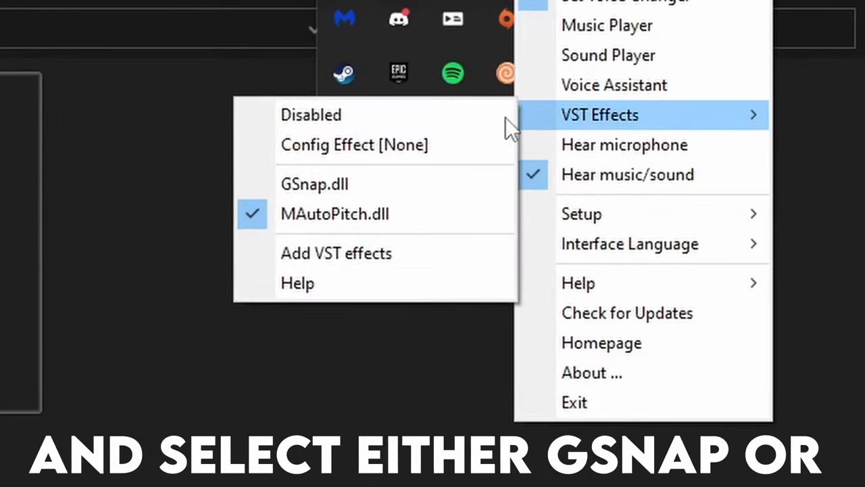
left_click(314, 183)
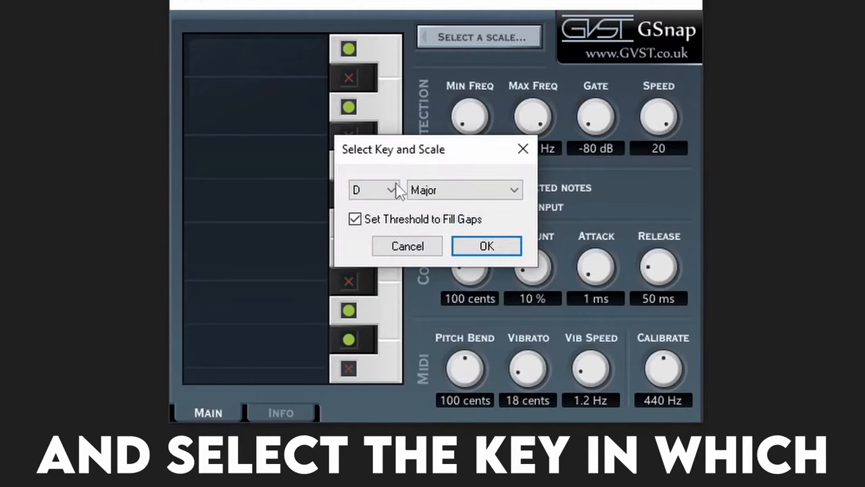
Set GSnap's key and scale to B Minor and confirm.
left_click(391, 189)
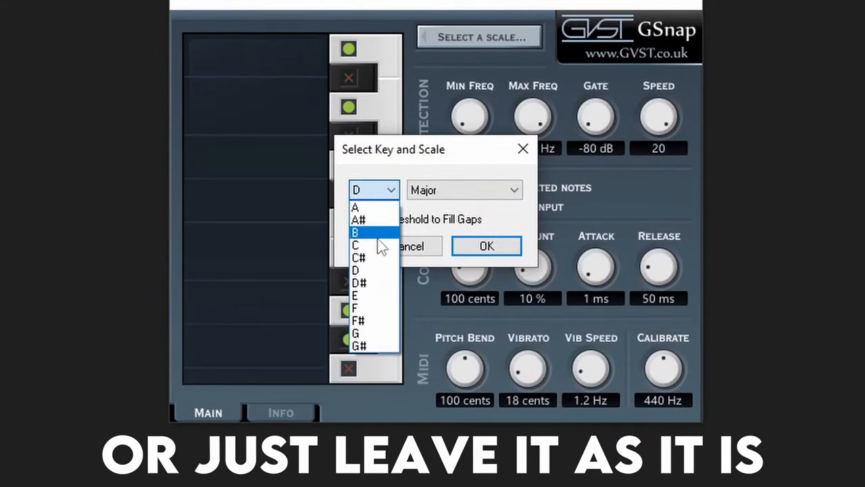
left_click(356, 231)
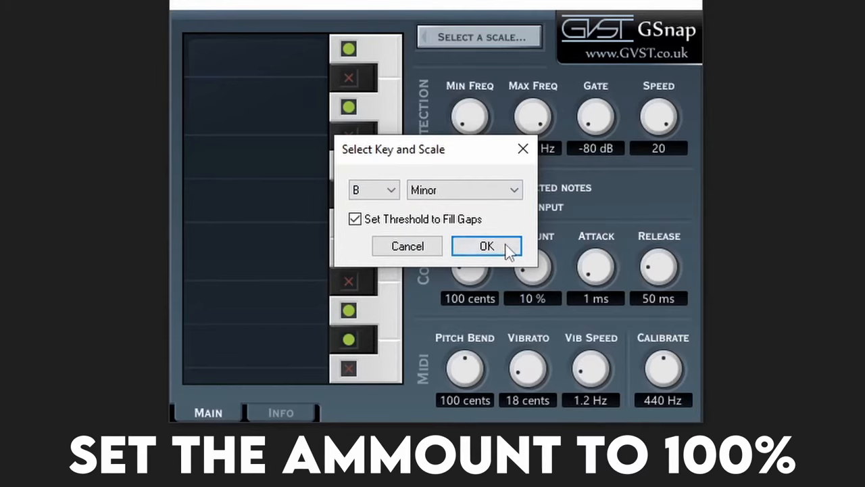
left_click(486, 245)
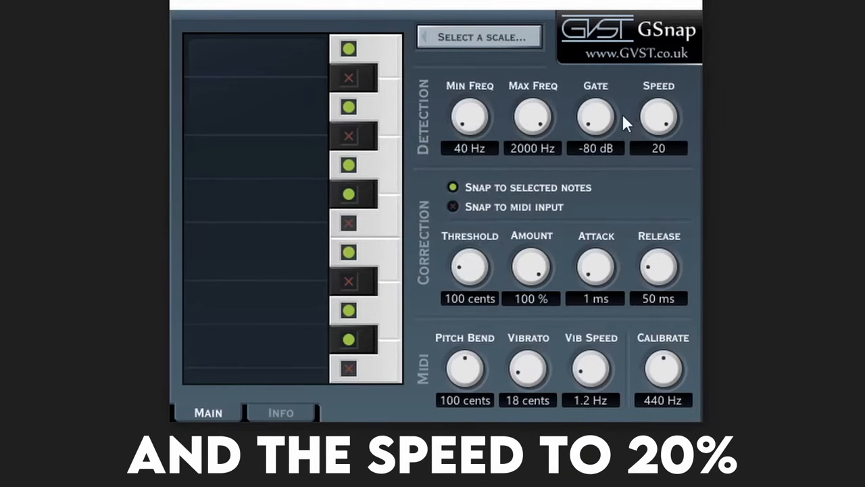